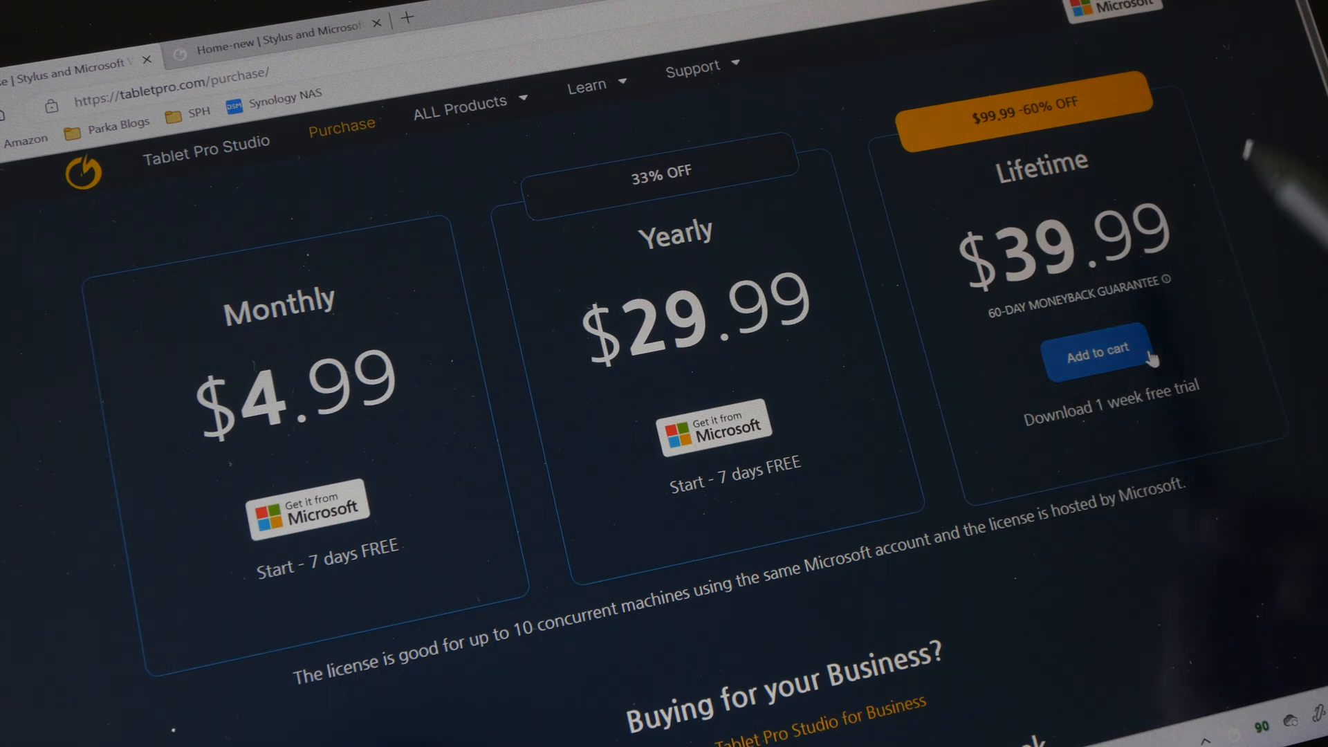
pyautogui.moveTo(1093, 140)
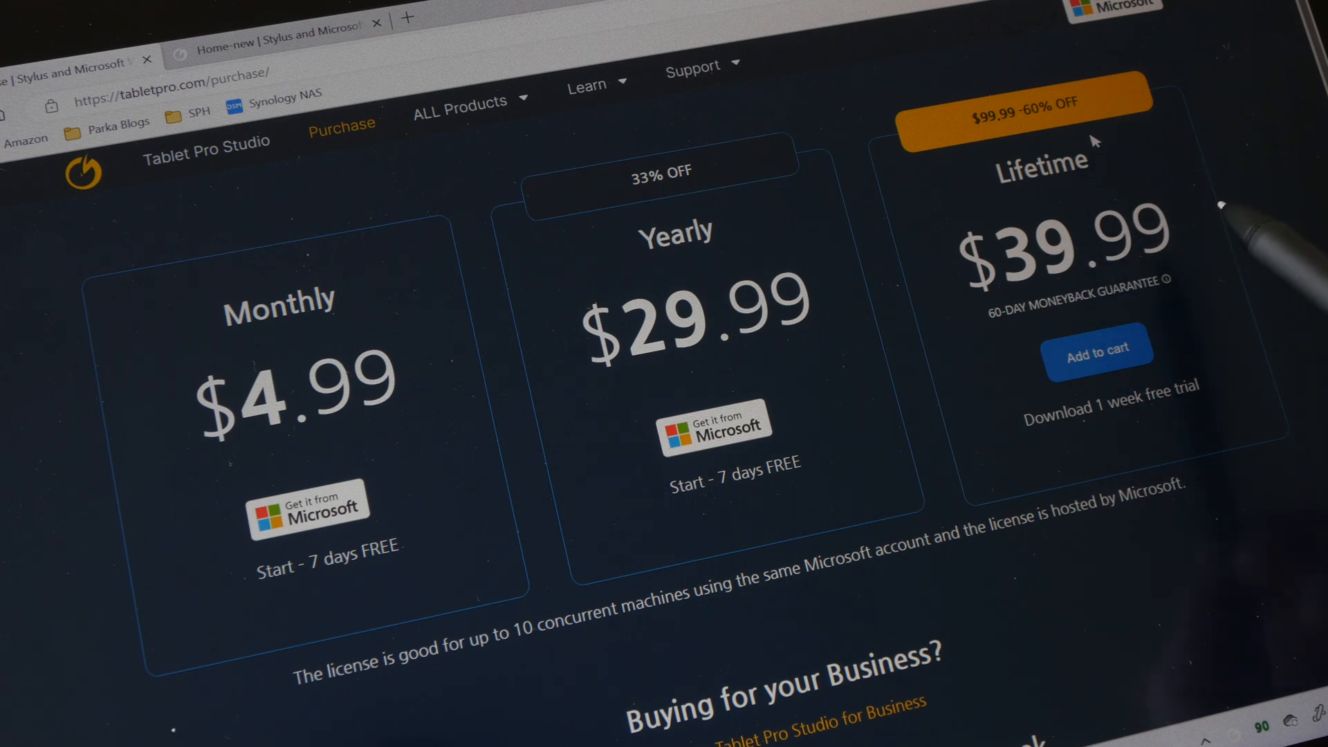